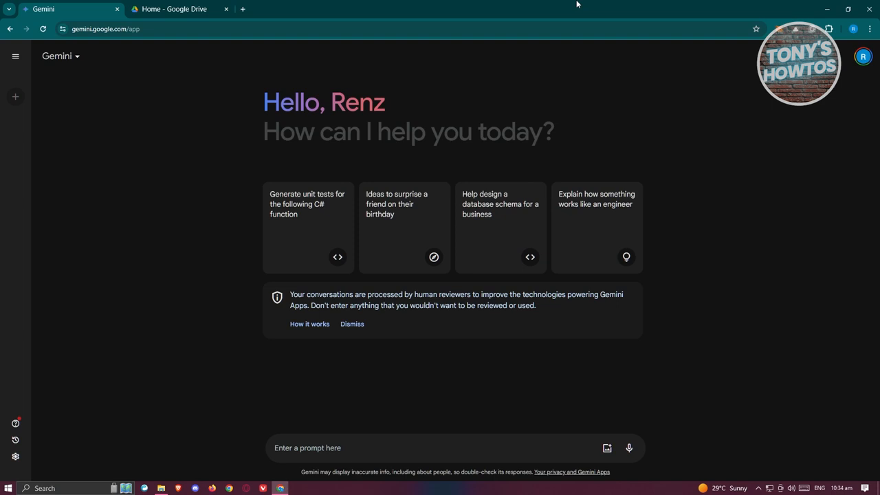
{"action": "mouse_move", "coordinate": [190, 382]}
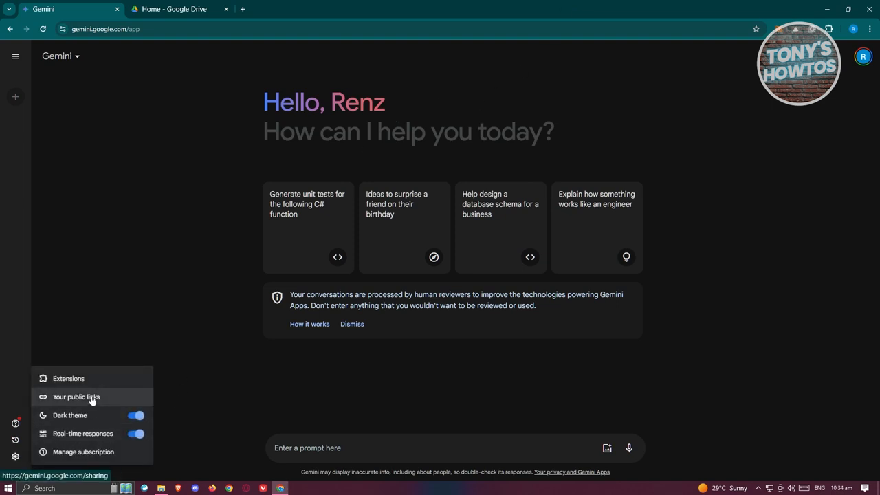
- Check the Extensions list shows Google Workspace toggled on alongside Flights, Hotels, Maps and YouTube
{"action": "left_click", "coordinate": [68, 378]}
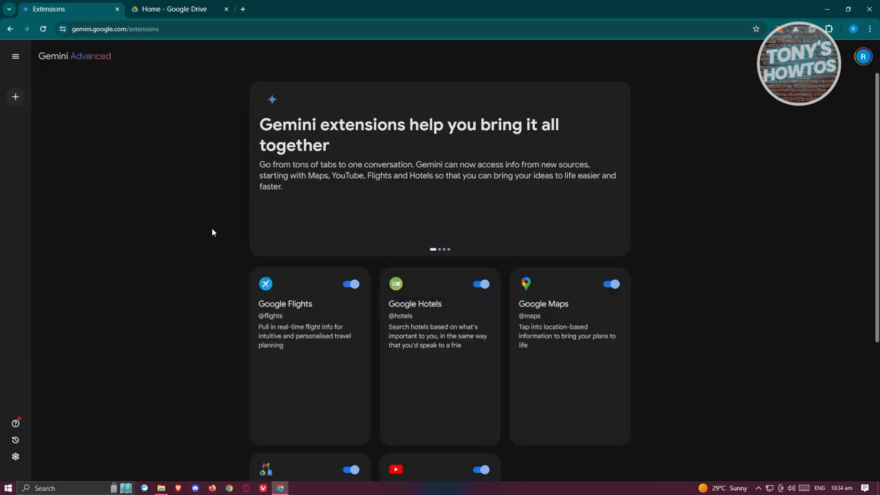
{"action": "scroll", "scroll_direction": "down", "scroll_amount": 3}
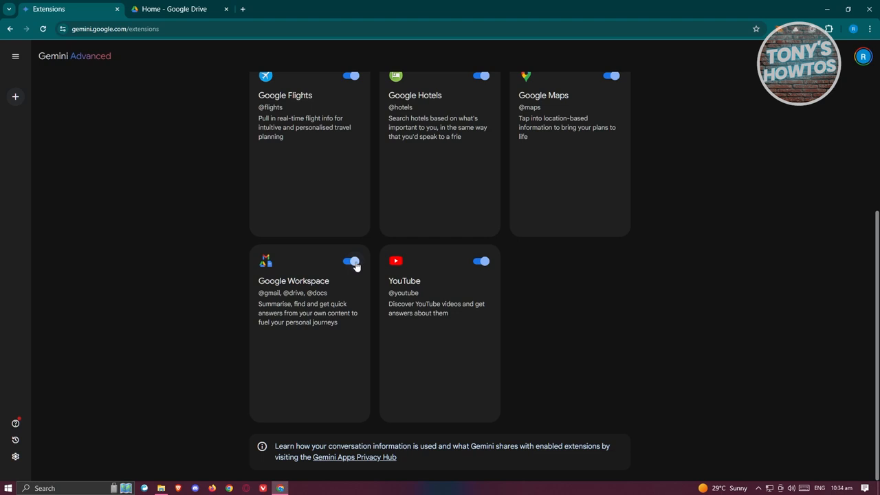
{"action": "mouse_move", "coordinate": [99, 316]}
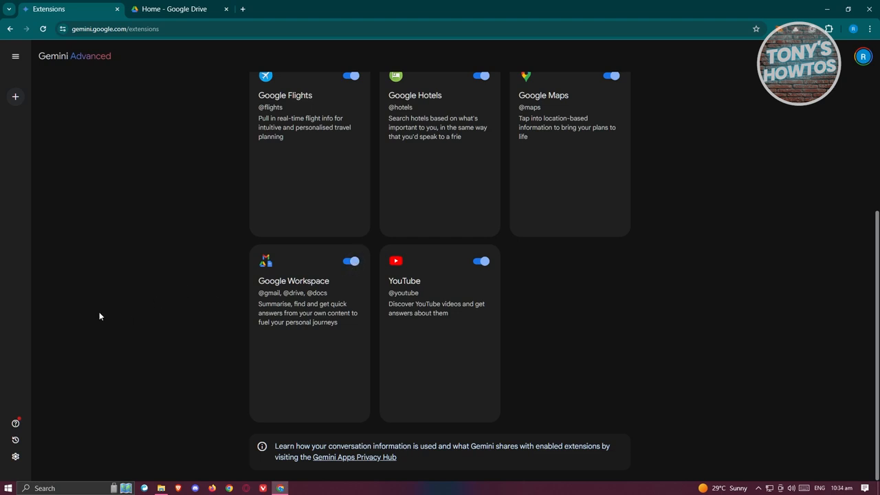
{"action": "mouse_move", "coordinate": [140, 294]}
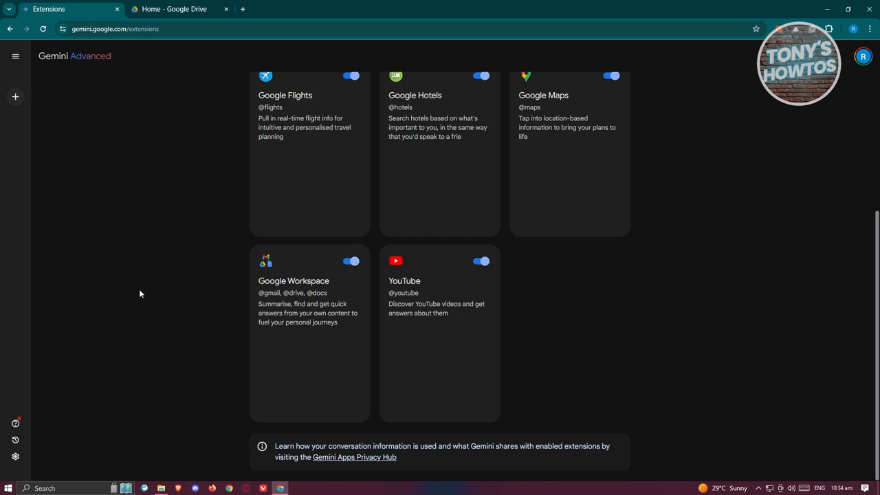
{"action": "mouse_move", "coordinate": [153, 288]}
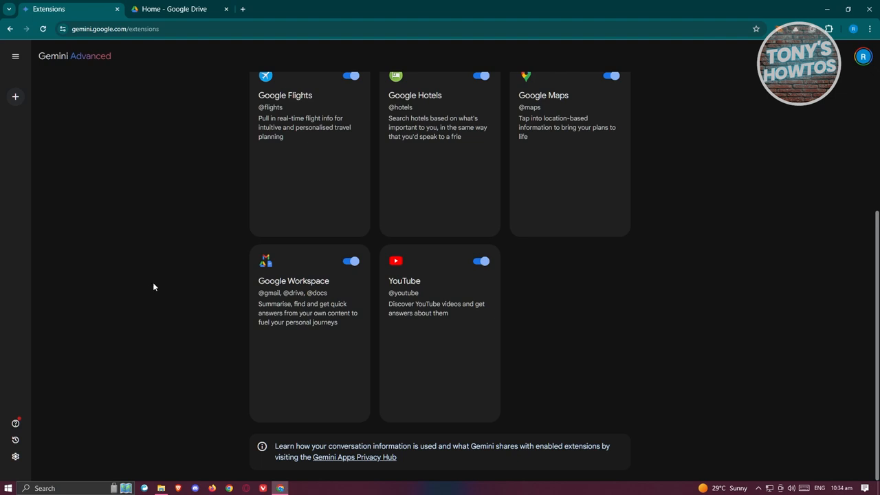
{"action": "mouse_move", "coordinate": [866, 48]}
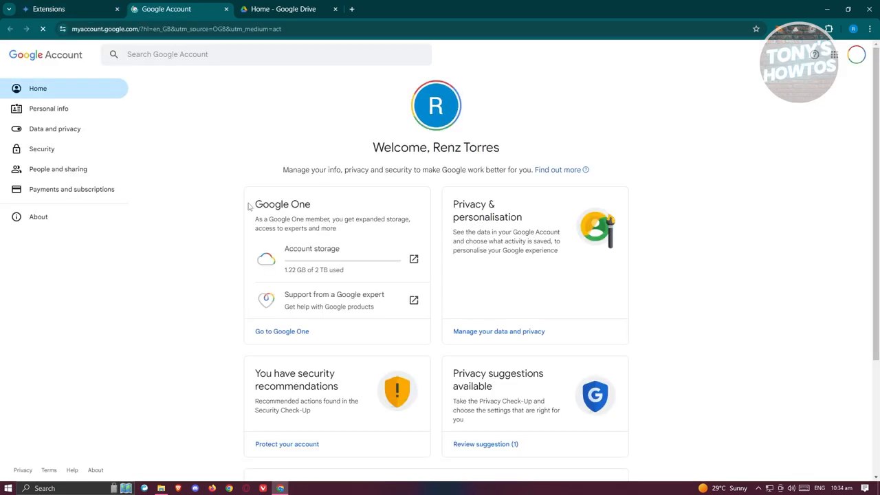
- View Personal info > Language showing English (United Kingdom), then return to Google Drive home
{"action": "left_click", "coordinate": [49, 108]}
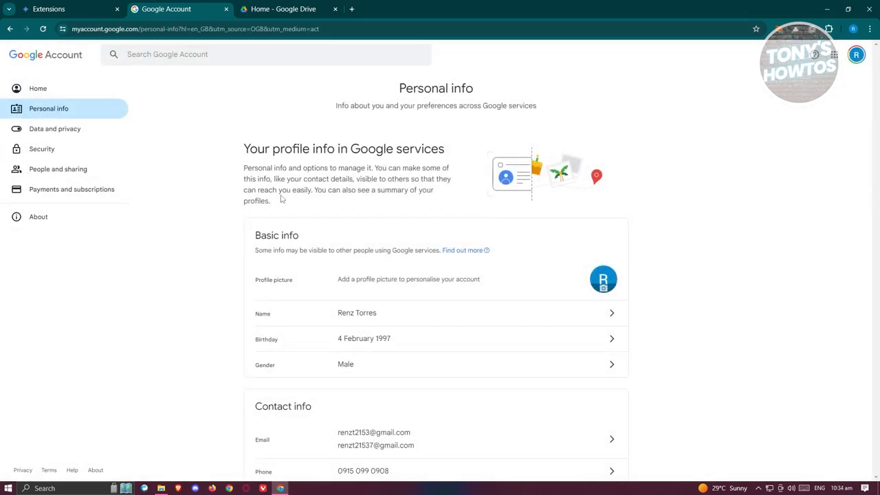
{"action": "scroll", "scroll_direction": "down", "scroll_amount": 3}
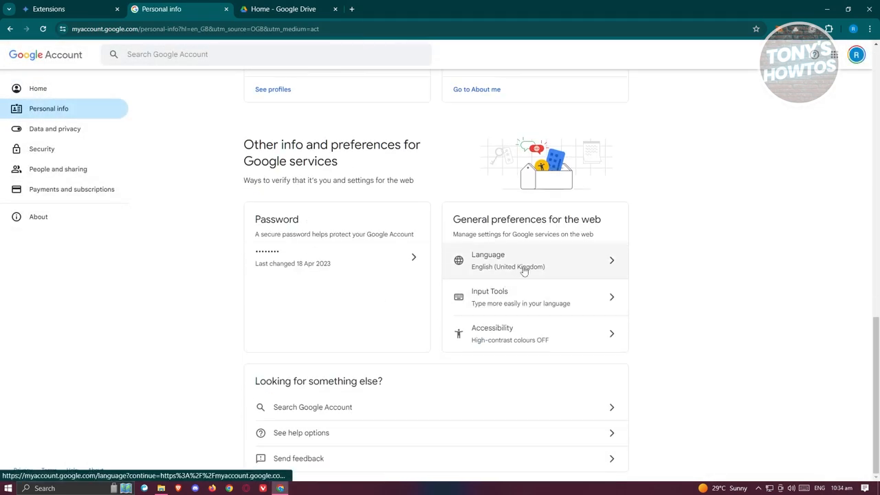
{"action": "mouse_move", "coordinate": [543, 248]}
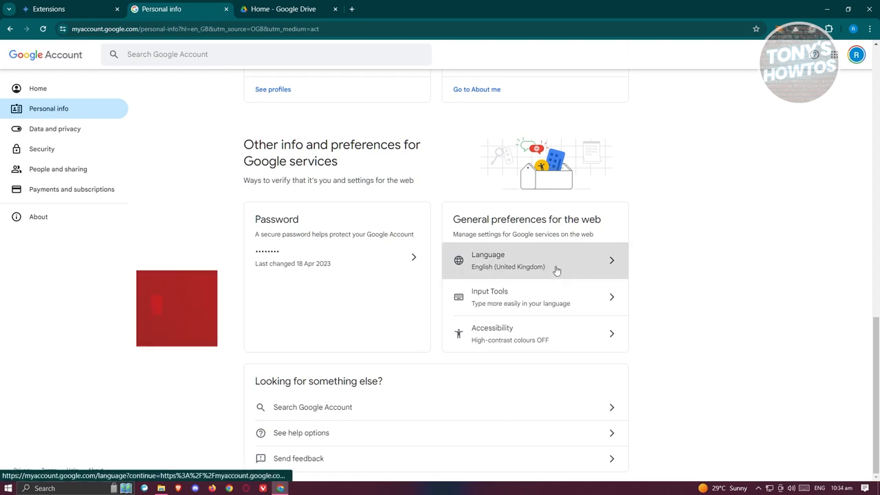
{"action": "left_click", "coordinate": [534, 259]}
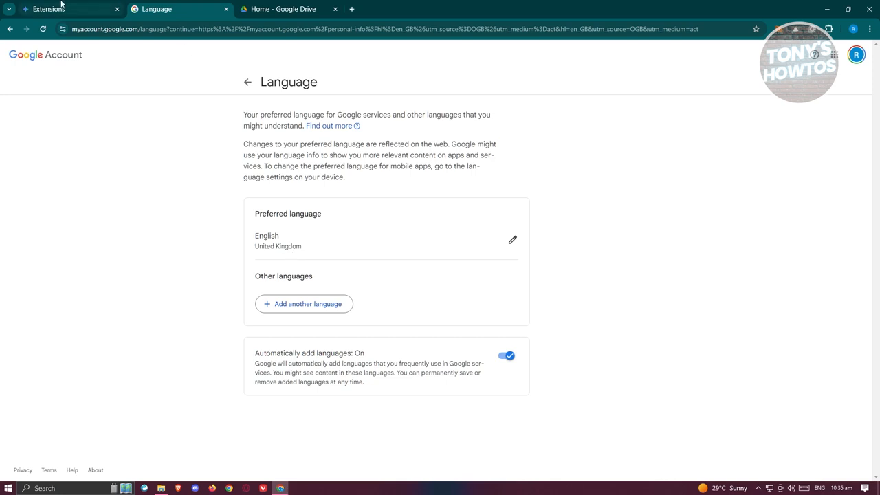
{"action": "left_click", "coordinate": [48, 9]}
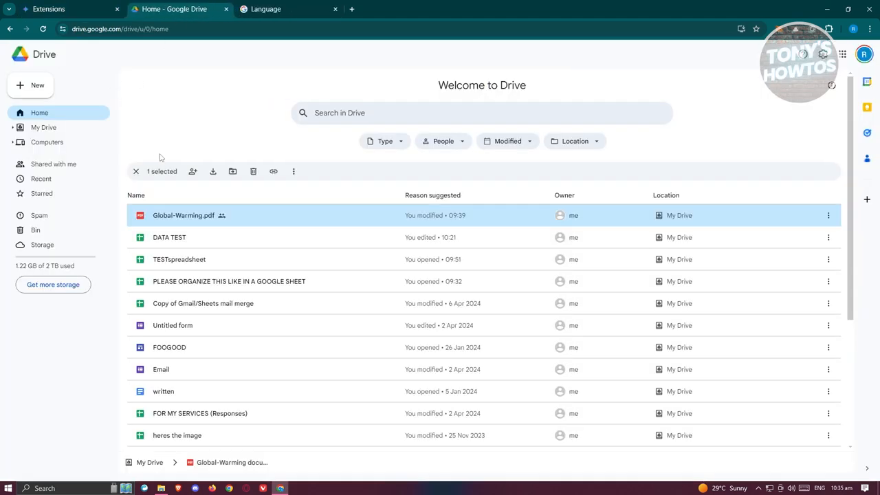
{"action": "mouse_move", "coordinate": [192, 229]}
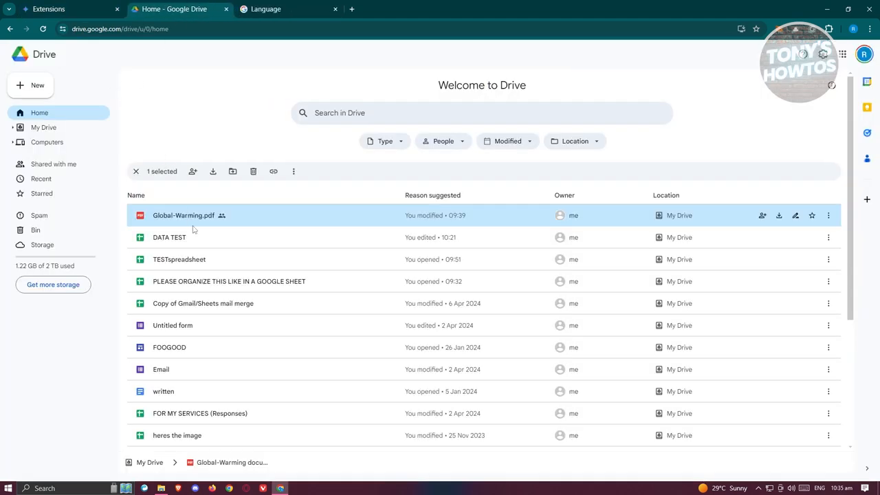
{"action": "mouse_move", "coordinate": [80, 6]}
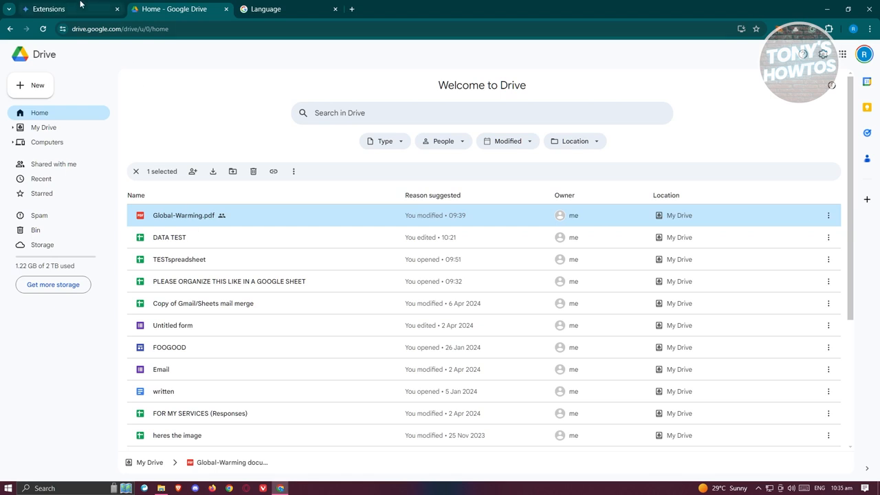
{"action": "mouse_move", "coordinate": [182, 227]}
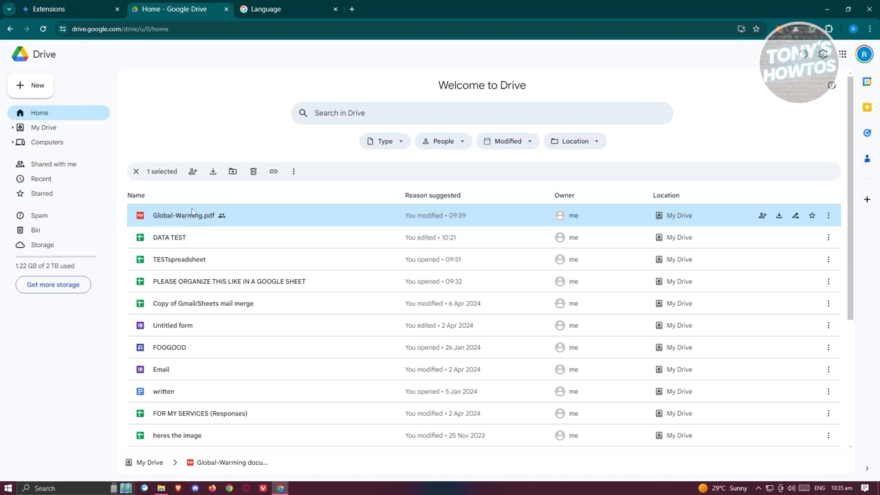
{"action": "mouse_move", "coordinate": [778, 214]}
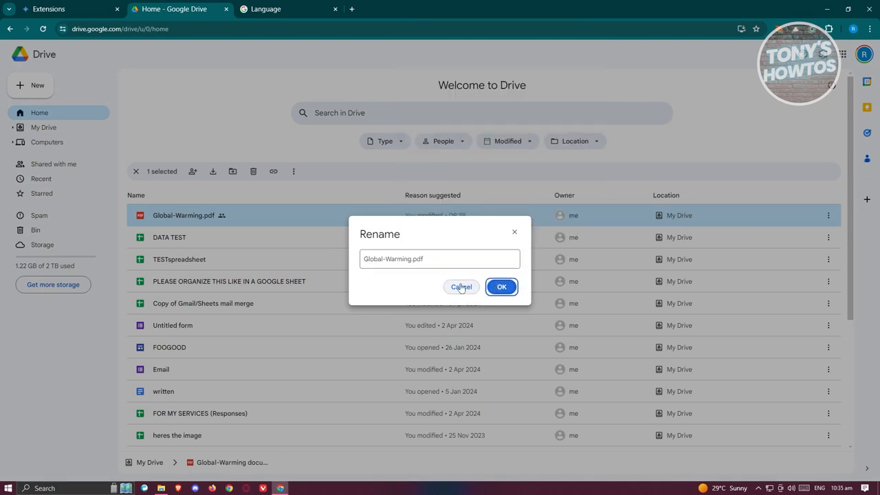
{"action": "left_click", "coordinate": [68, 8]}
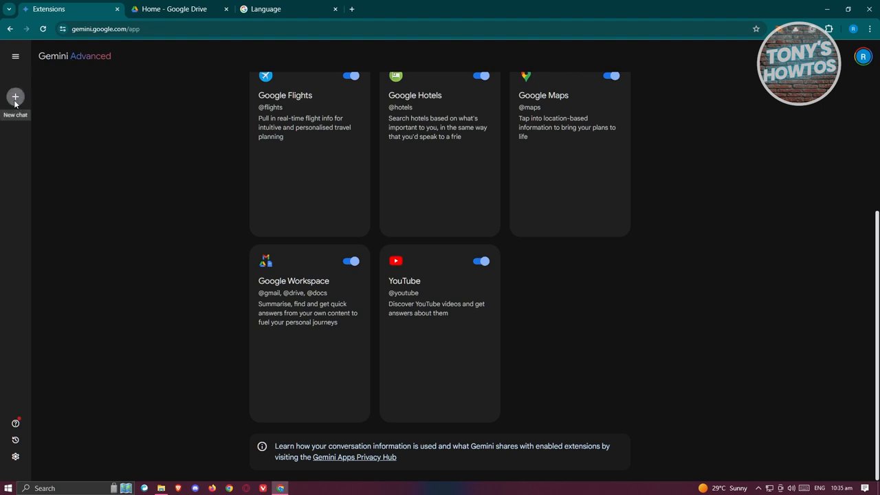
{"action": "left_click", "coordinate": [15, 96]}
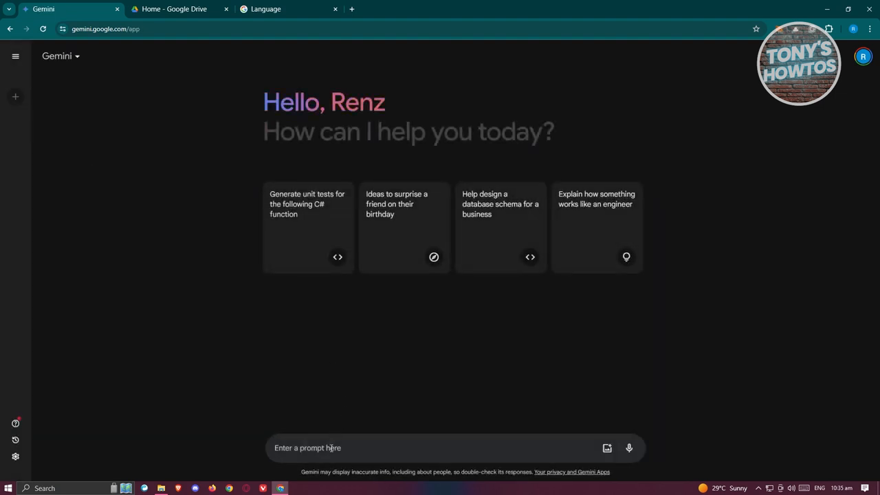
{"action": "type", "text": "@GOO"}
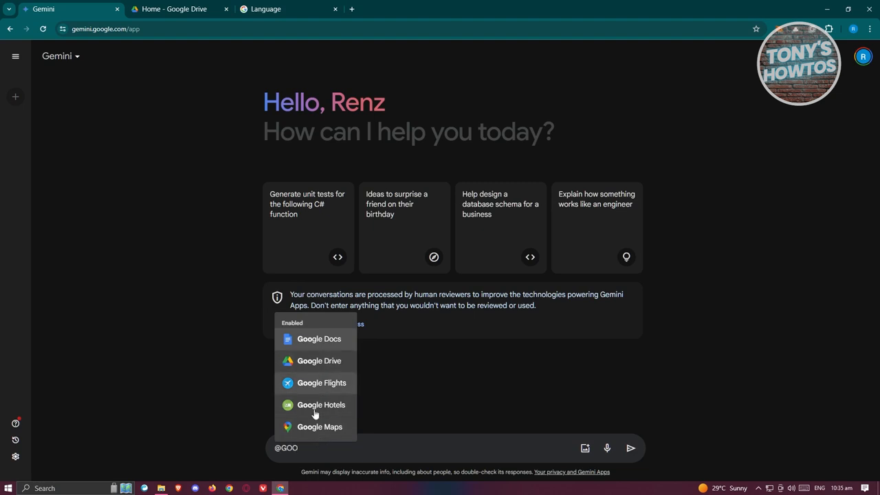
{"action": "left_click", "coordinate": [319, 360]}
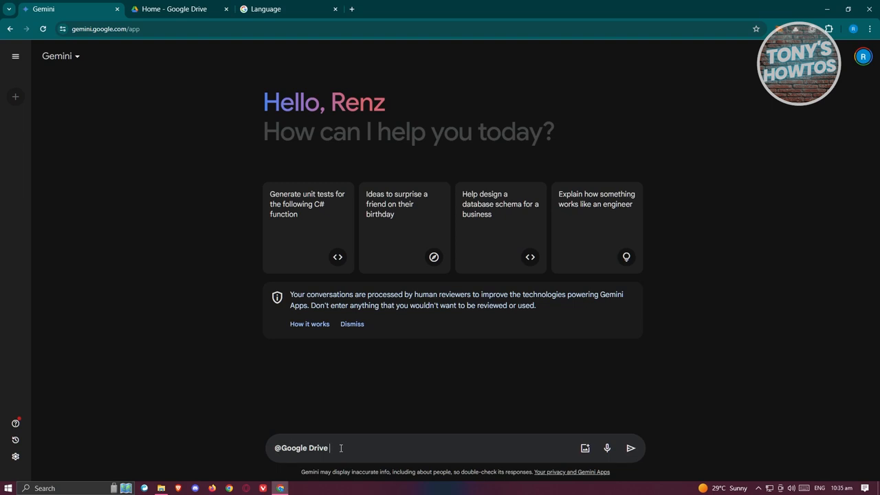
- Send the prompt SUMMARIZE THE FOLLOWING PDF FILE "Global-Warming"
{"action": "type", "text": "SUMMARIZE THE FOLLOWING"}
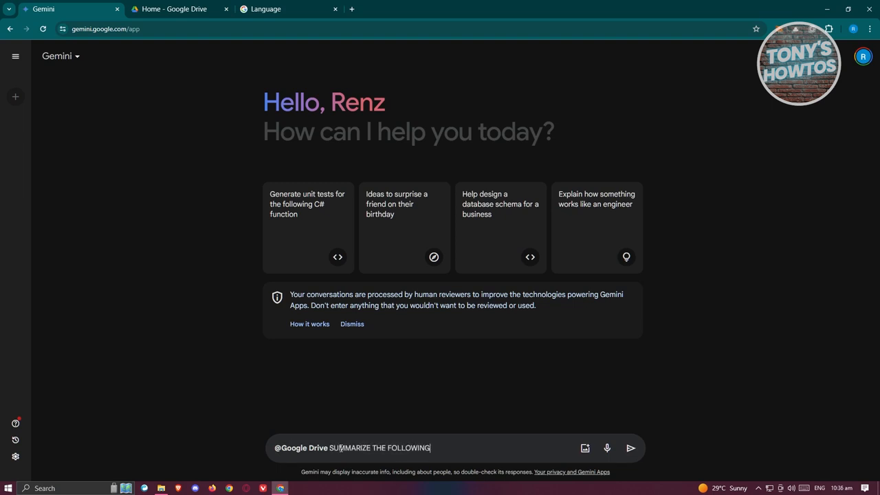
{"action": "type", "text": "PDF FILE"}
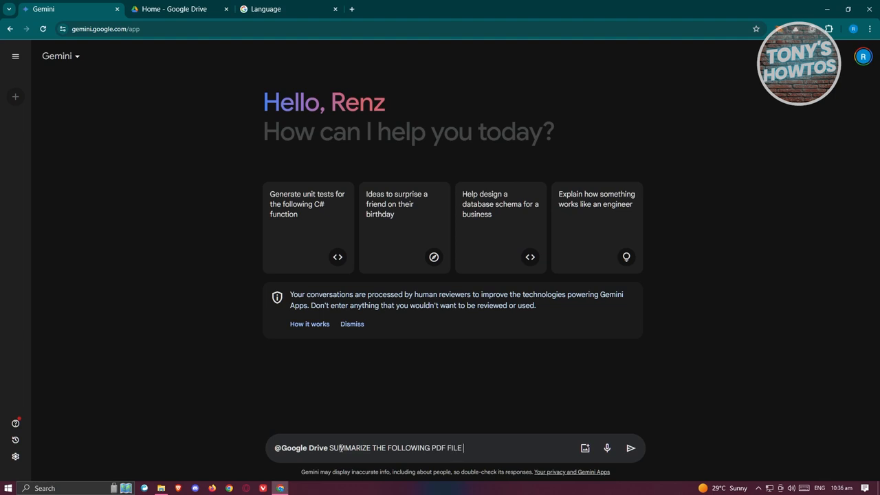
{"action": "type", "text": "\"Global-Warming\""}
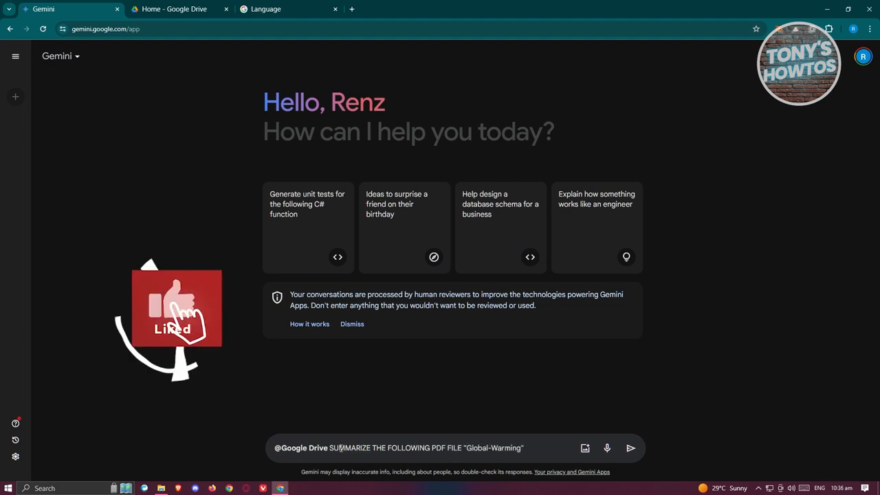
{"action": "left_click", "coordinate": [629, 448]}
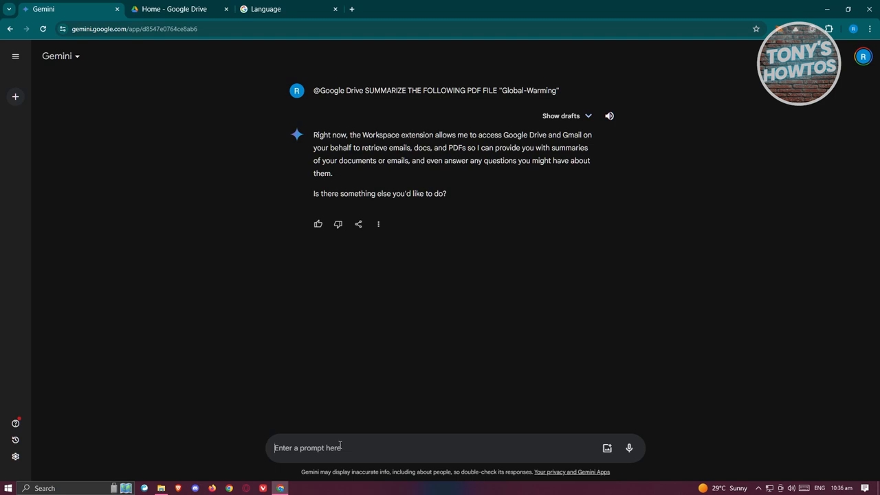
{"action": "mouse_move", "coordinate": [147, 137]}
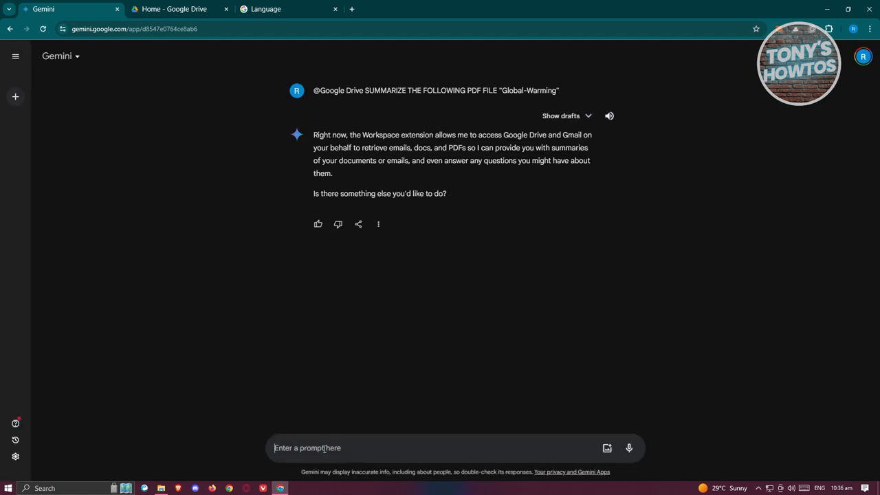
{"action": "mouse_move", "coordinate": [543, 91]}
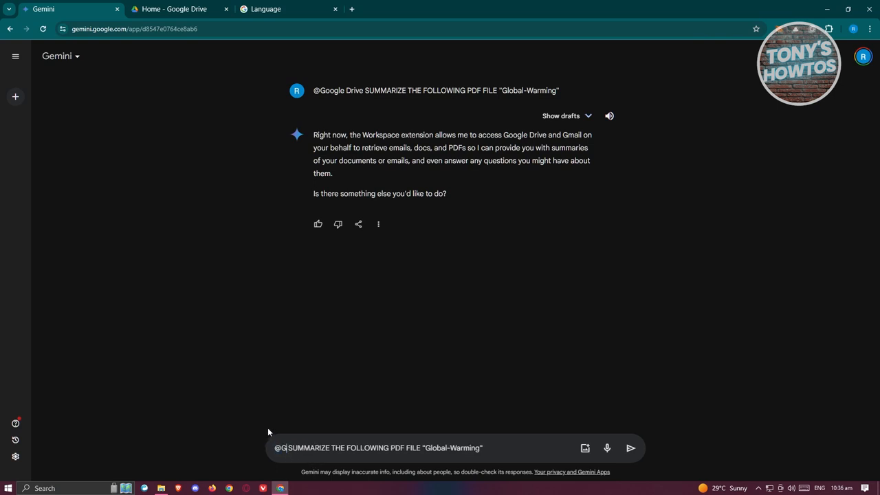
{"action": "type", "text": "OOGLE DRIVE"}
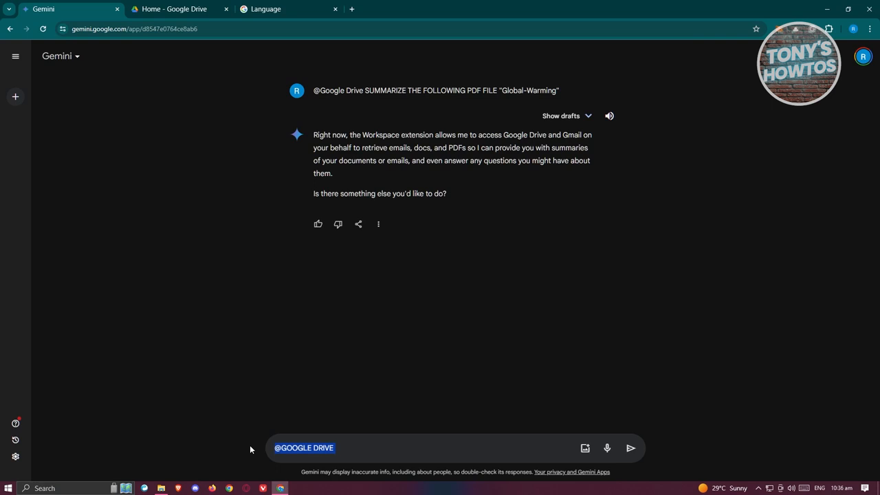
{"action": "key", "text": "Backspace"}
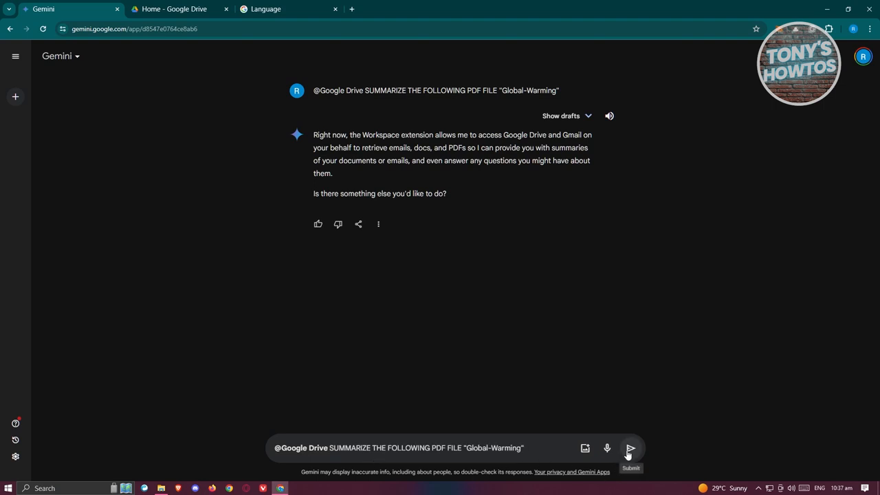
{"action": "left_click", "coordinate": [629, 448]}
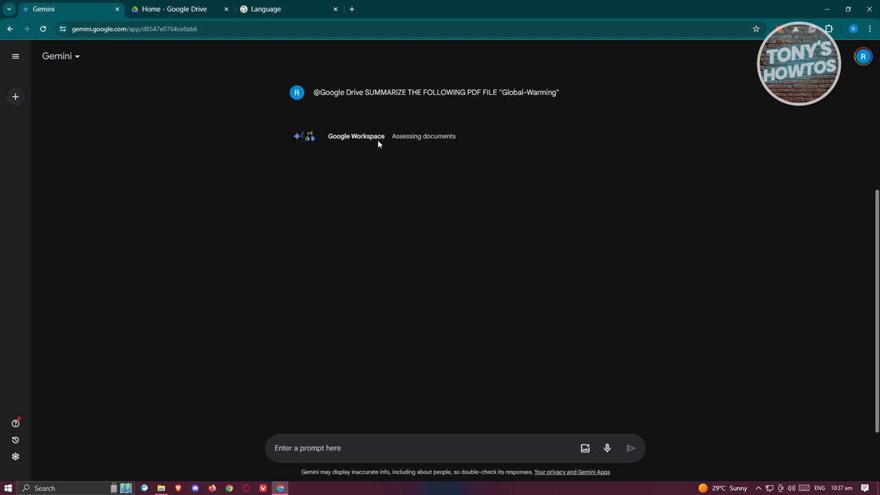
{"action": "mouse_move", "coordinate": [475, 156]}
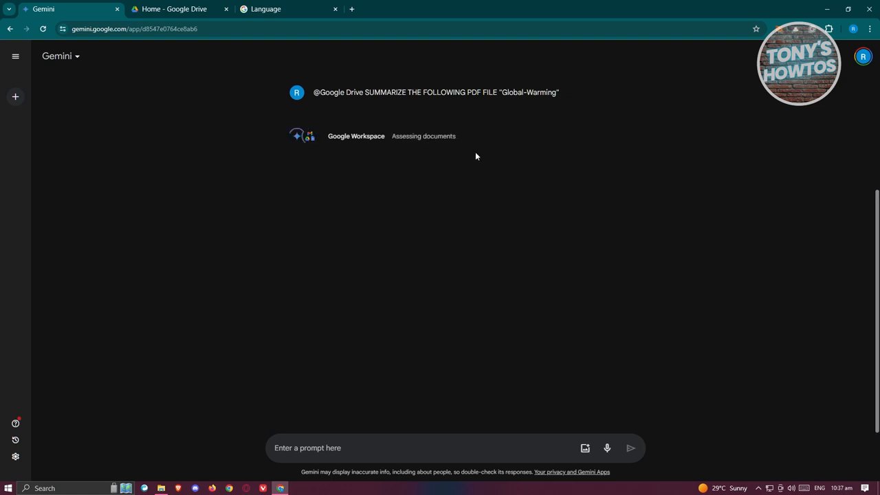